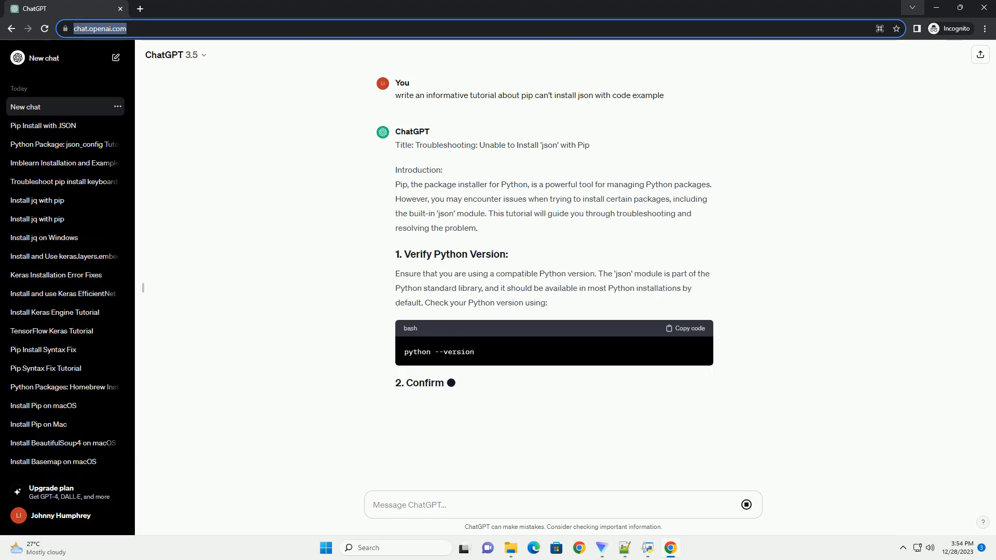
scroll("down", 3)
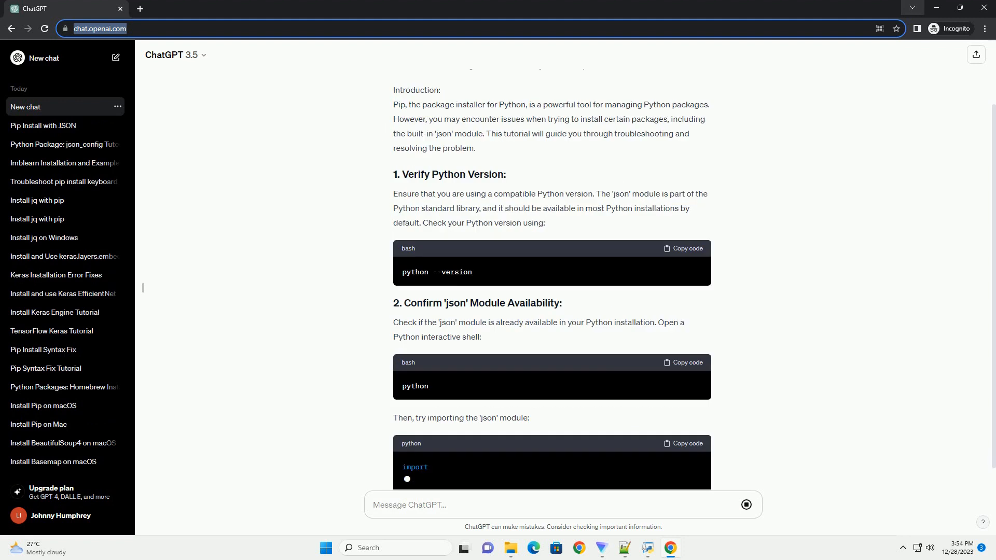
scroll("down", 3)
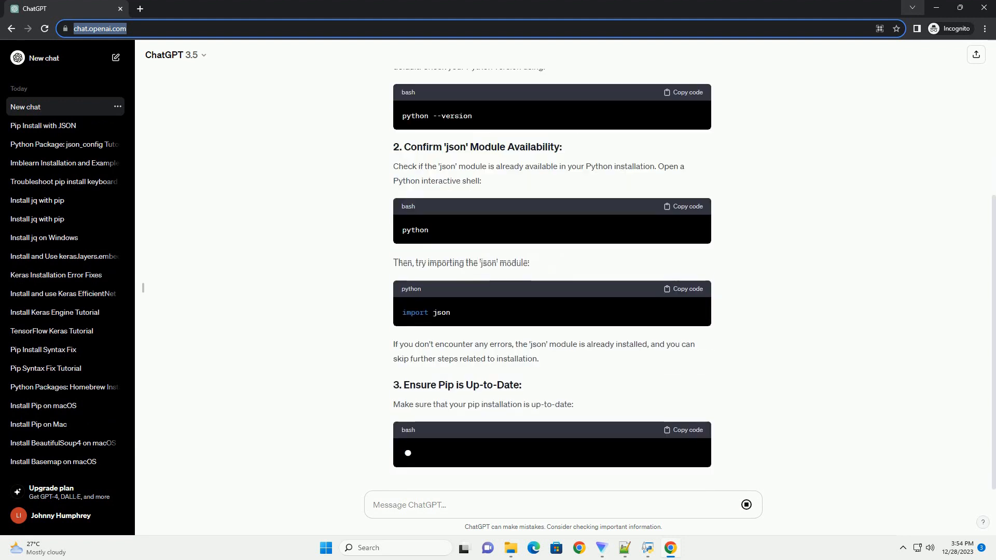
scroll("down", 3)
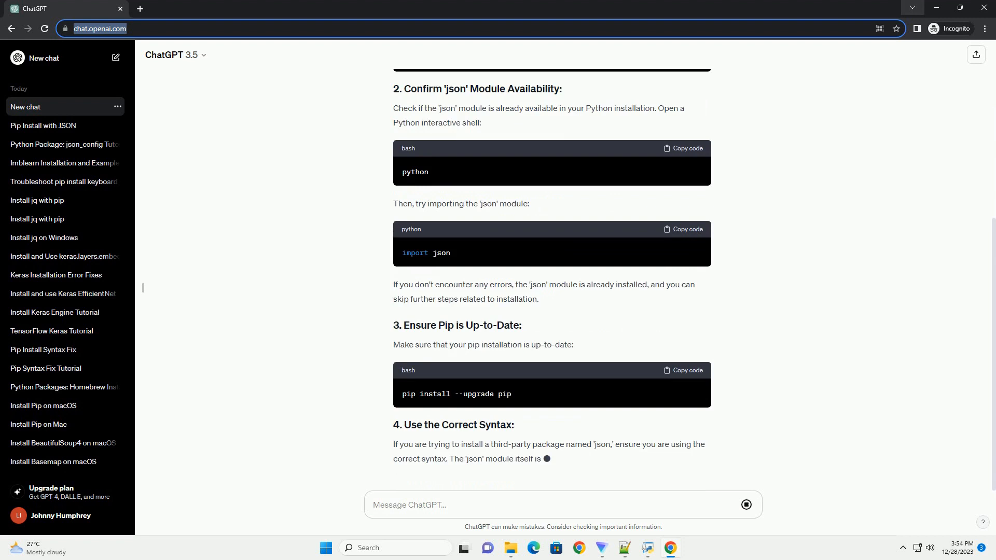
scroll("down", 3)
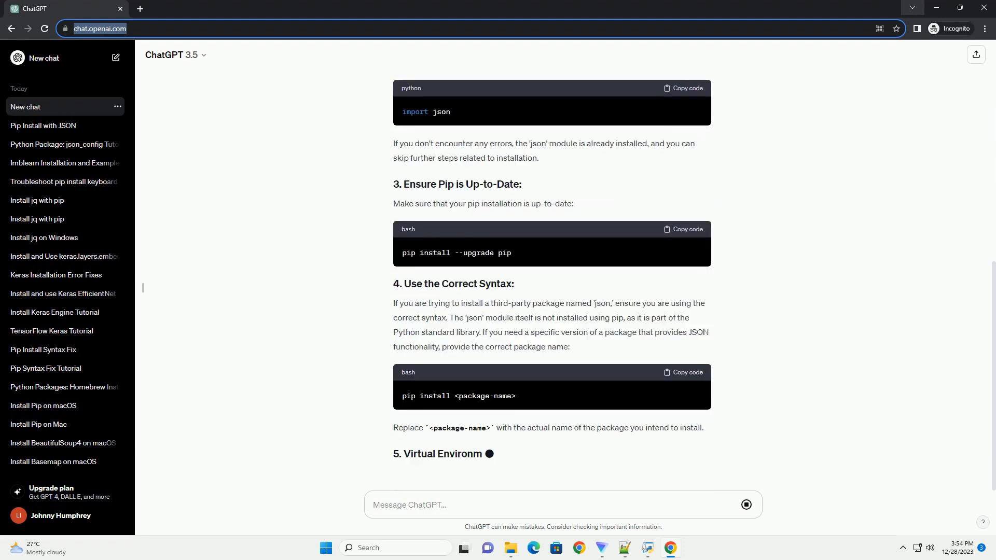
scroll("down", 3)
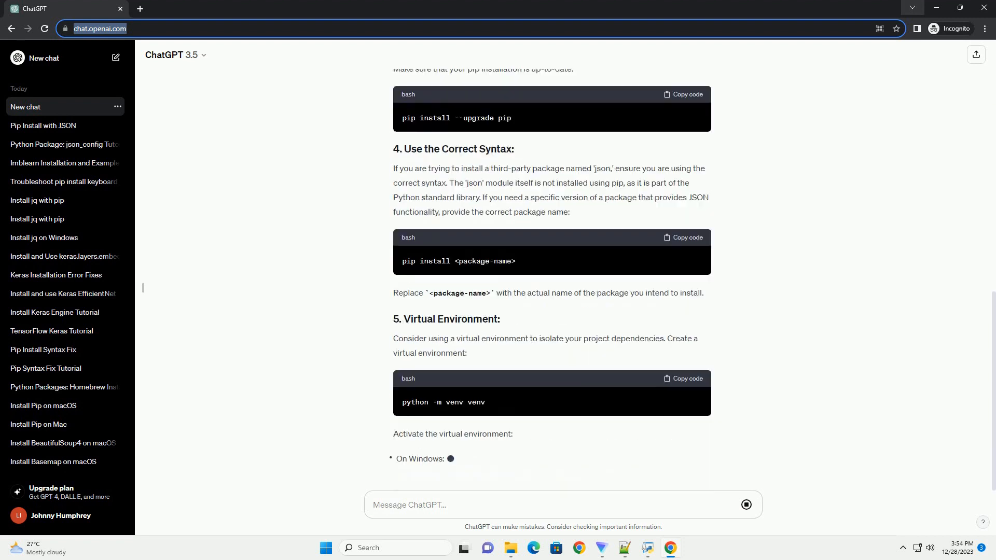
scroll("down", 3)
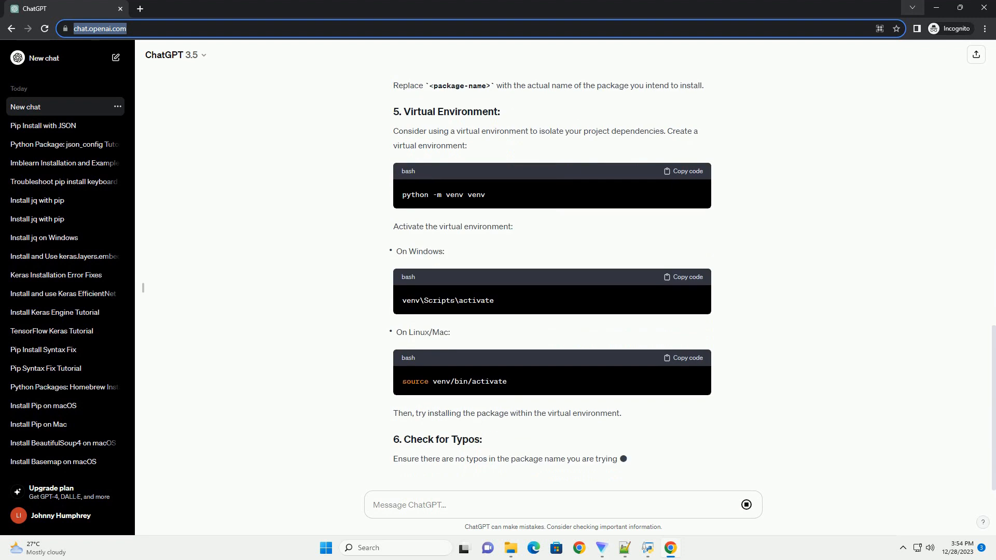
scroll("down", 3)
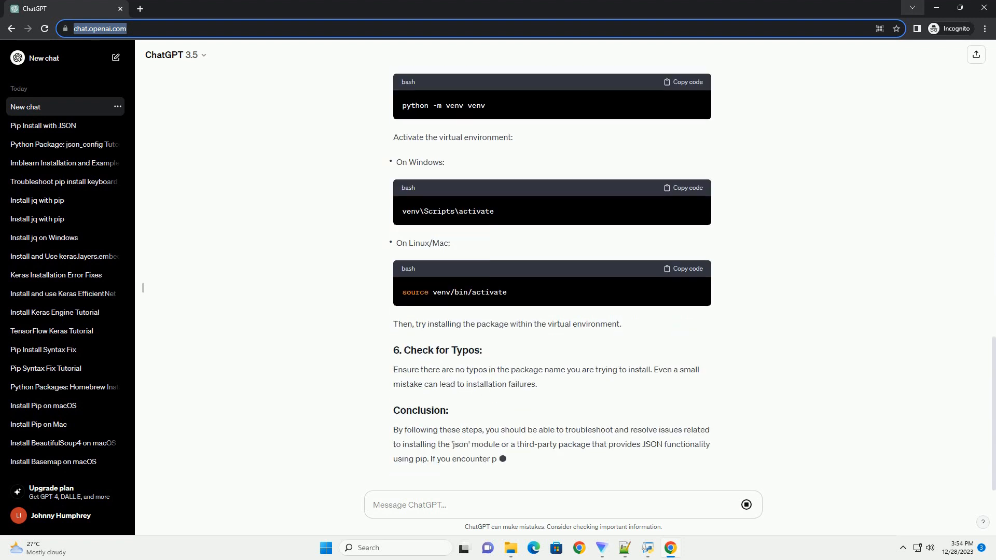